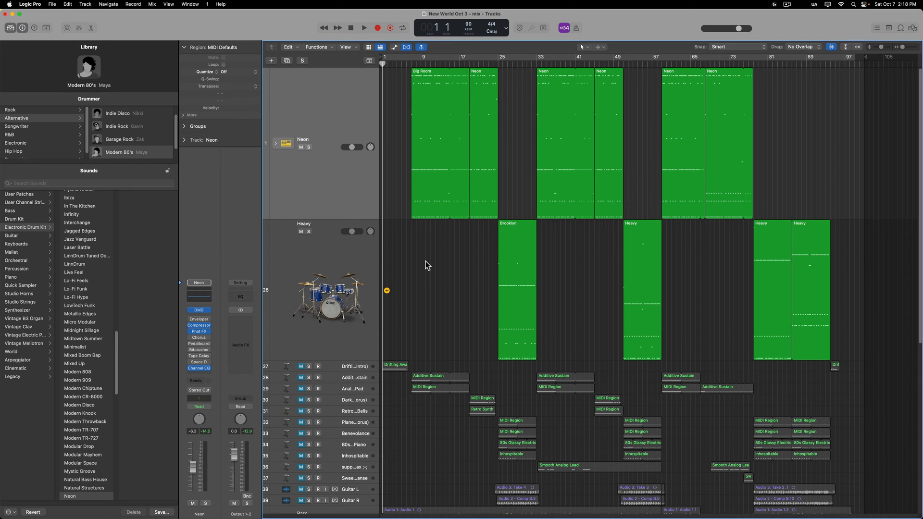
Step: Look at the Neon drum machine and Heavy Drum Kit Designer plug-in windows, then close them
{"action": "left_click", "coordinate": [199, 311]}
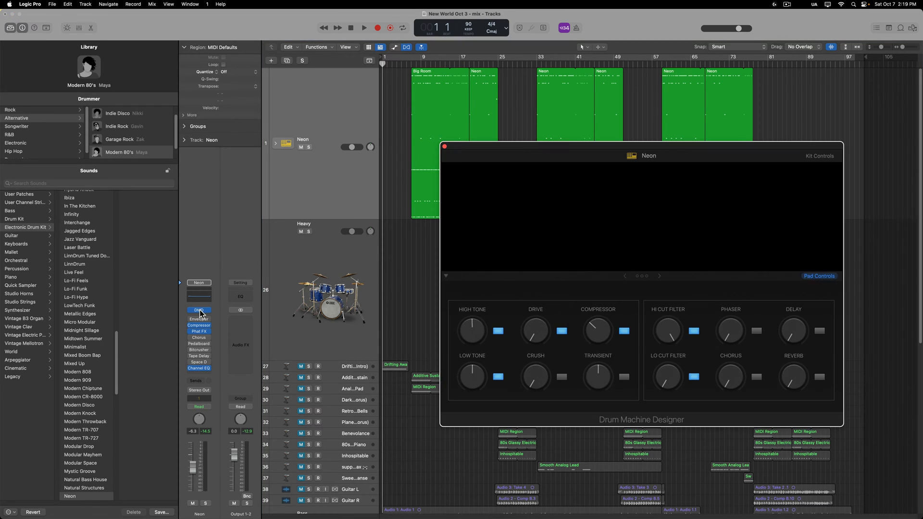
{"action": "left_click", "coordinate": [445, 146]}
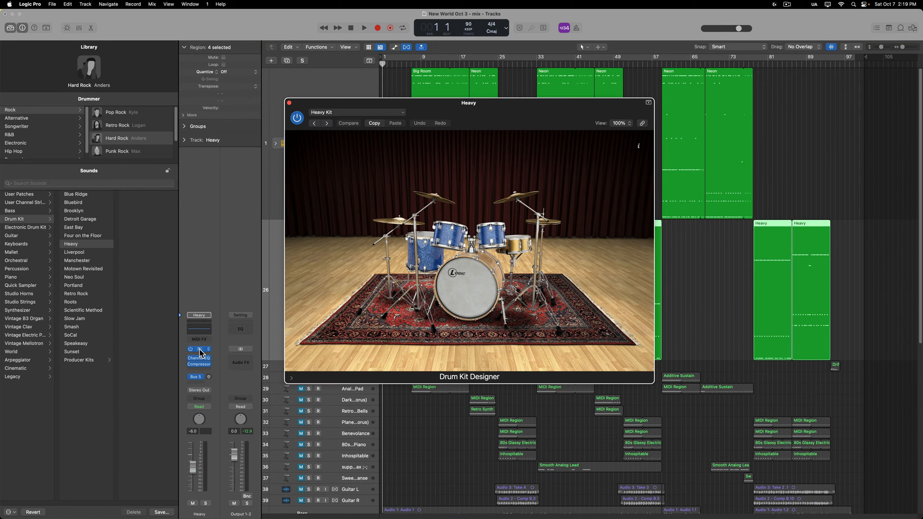
{"action": "left_click", "coordinate": [289, 103]}
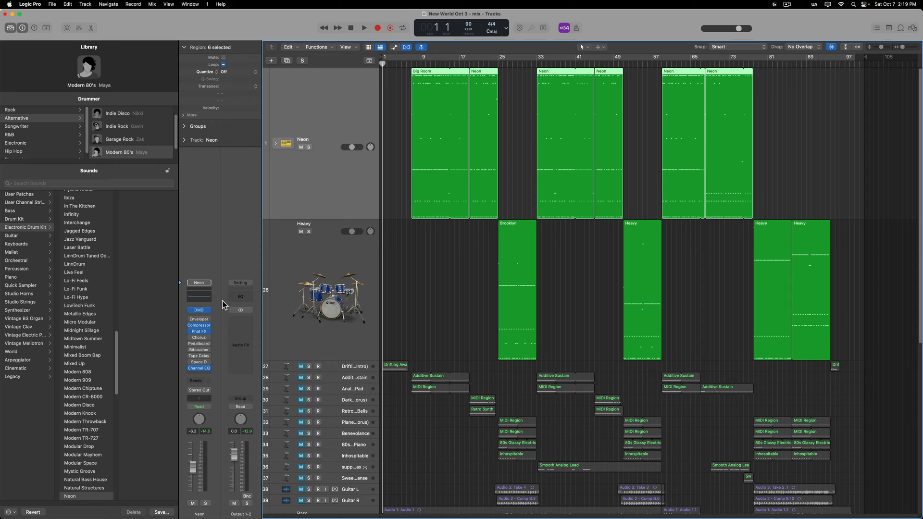
Step: Expand the Neon track stack to list its Kick, Snare, Clap, Hi-Hat, Tom and Shaker sub-tracks
{"action": "left_click", "coordinate": [277, 145]}
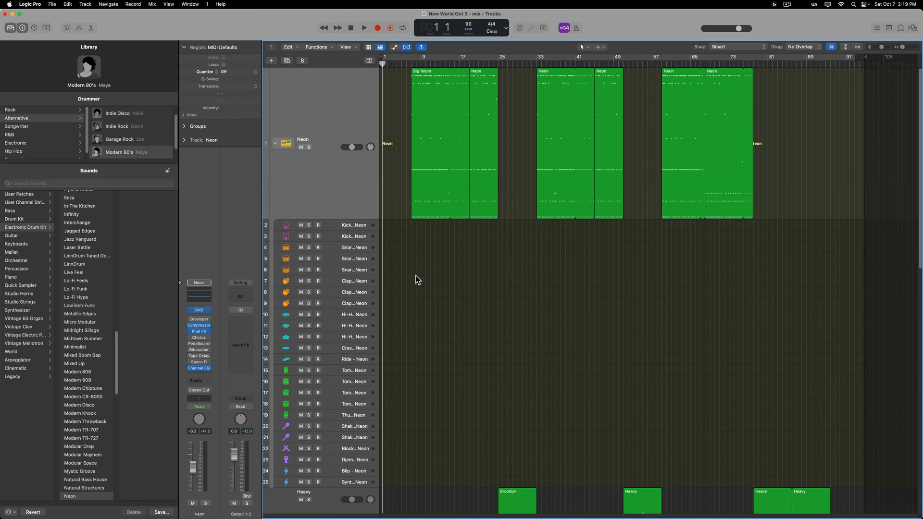
{"action": "mouse_move", "coordinate": [360, 438]}
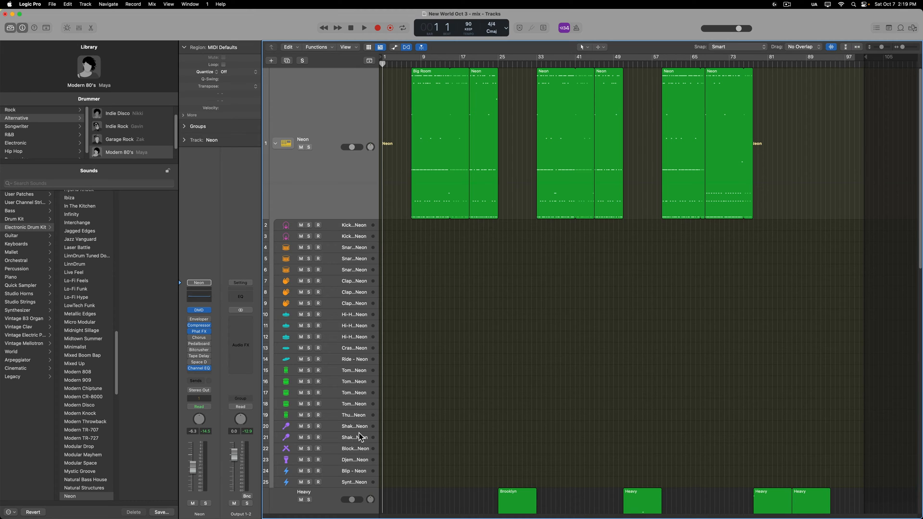
{"action": "mouse_move", "coordinate": [359, 230]}
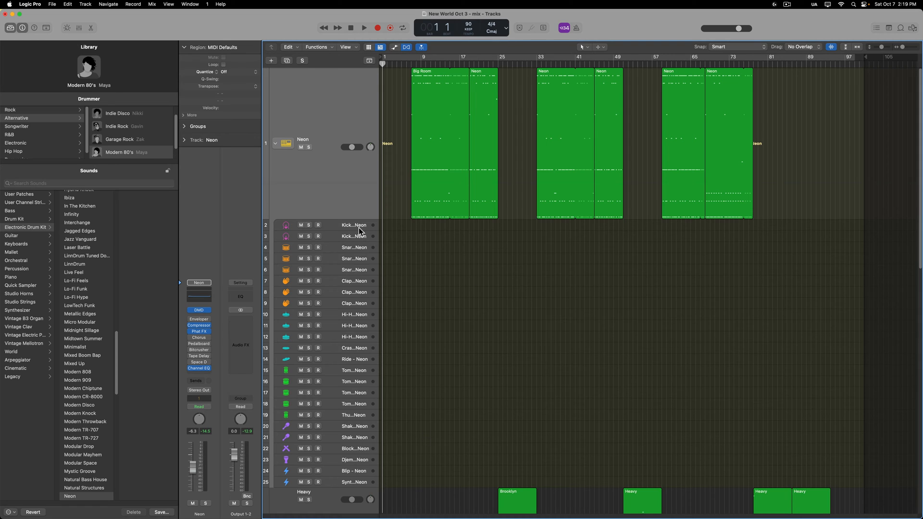
{"action": "mouse_move", "coordinate": [357, 470]}
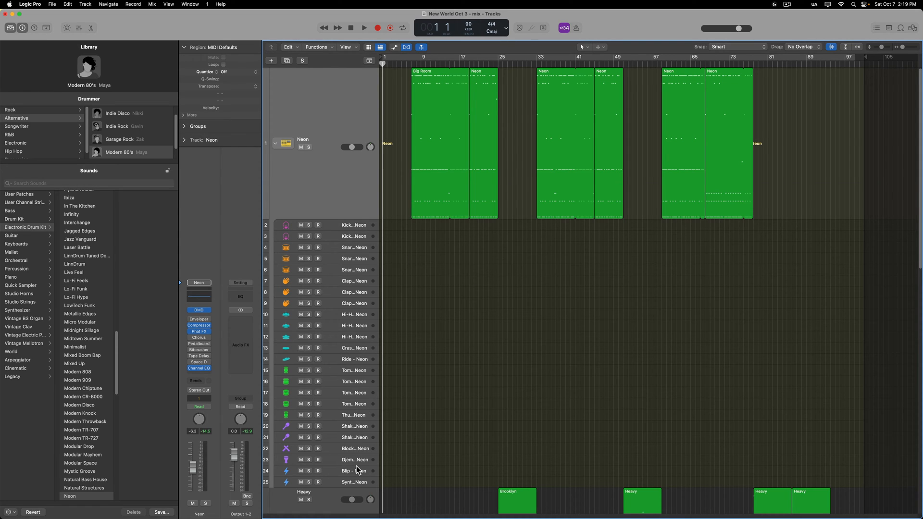
{"action": "mouse_move", "coordinate": [333, 229]}
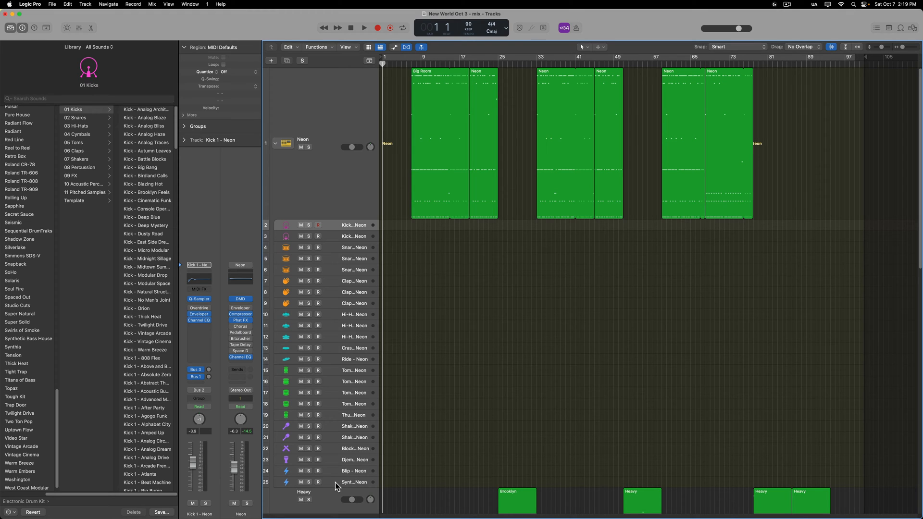
{"action": "mouse_move", "coordinate": [497, 328]}
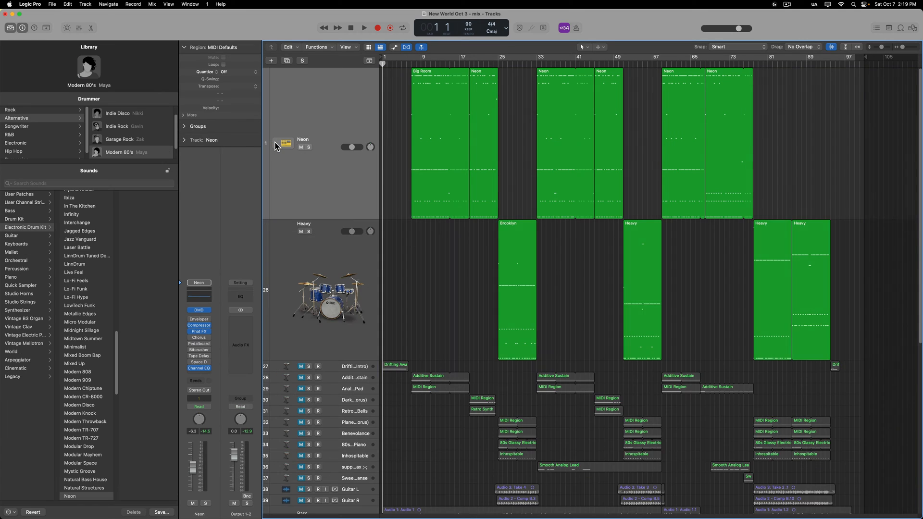
{"action": "left_click", "coordinate": [275, 144]}
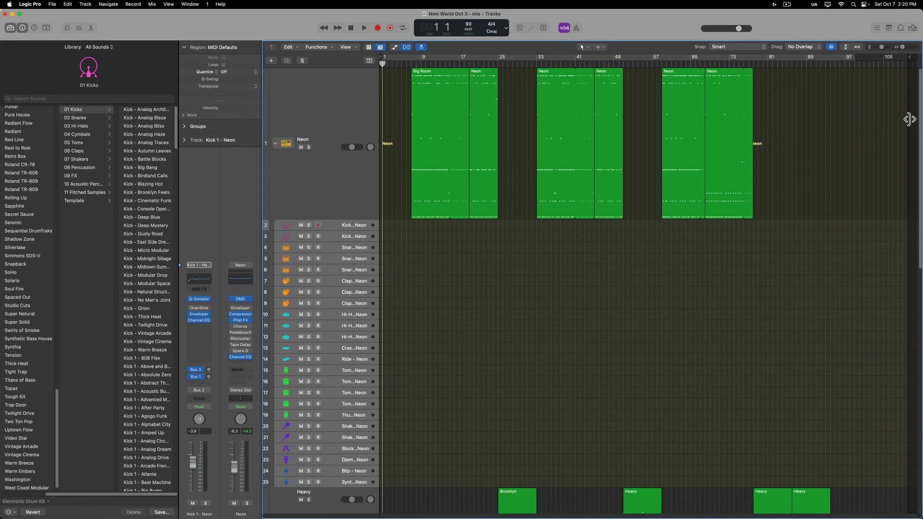
{"action": "scroll", "scroll_direction": "right", "scroll_amount": 3}
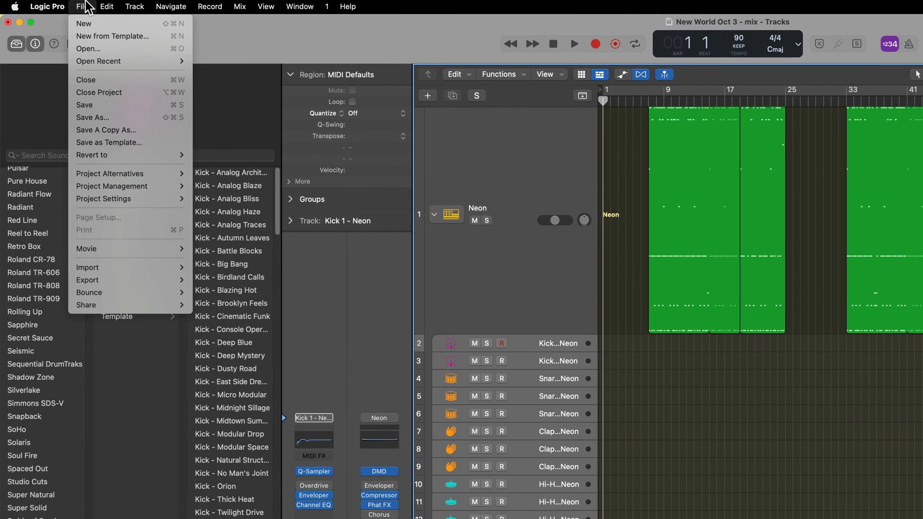
{"action": "mouse_move", "coordinate": [88, 293]}
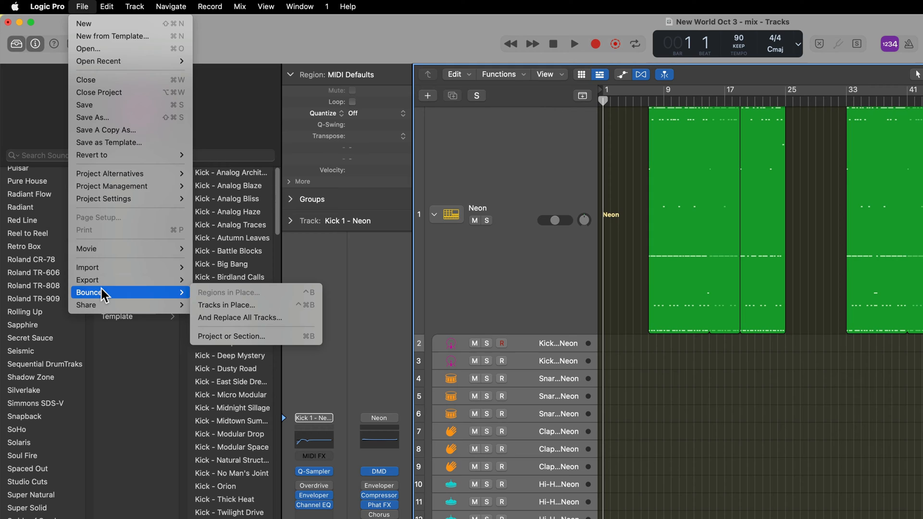
{"action": "mouse_move", "coordinate": [263, 305]}
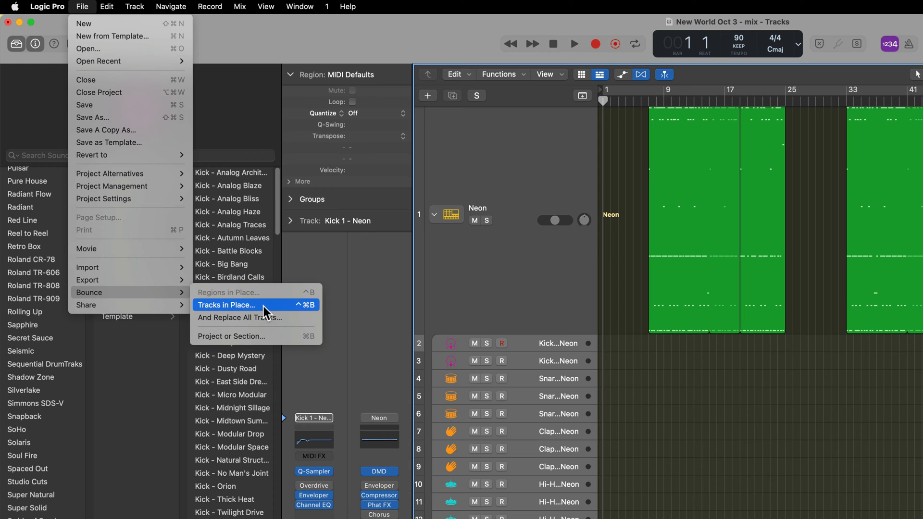
Step: Bounce the tracks in place, replacing tracks, keeping effect plug-ins, with normalization on
{"action": "left_click", "coordinate": [227, 305]}
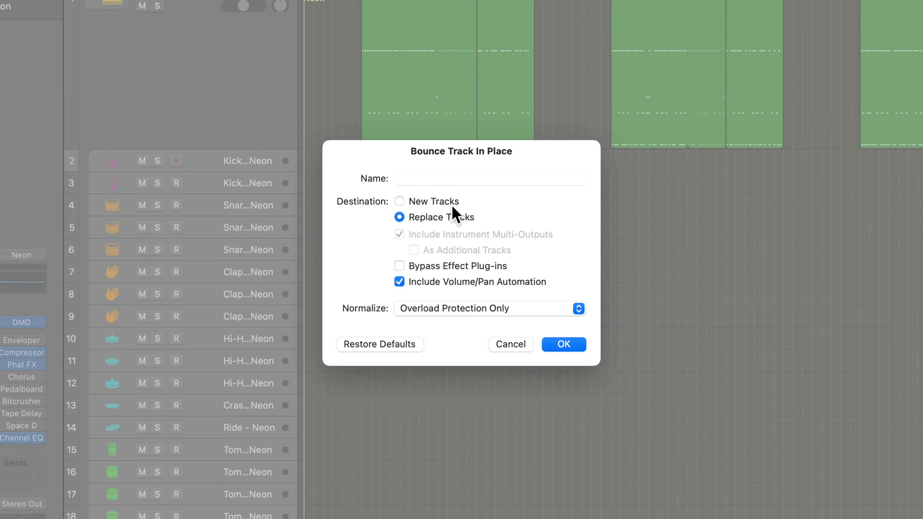
{"action": "mouse_move", "coordinate": [447, 263]}
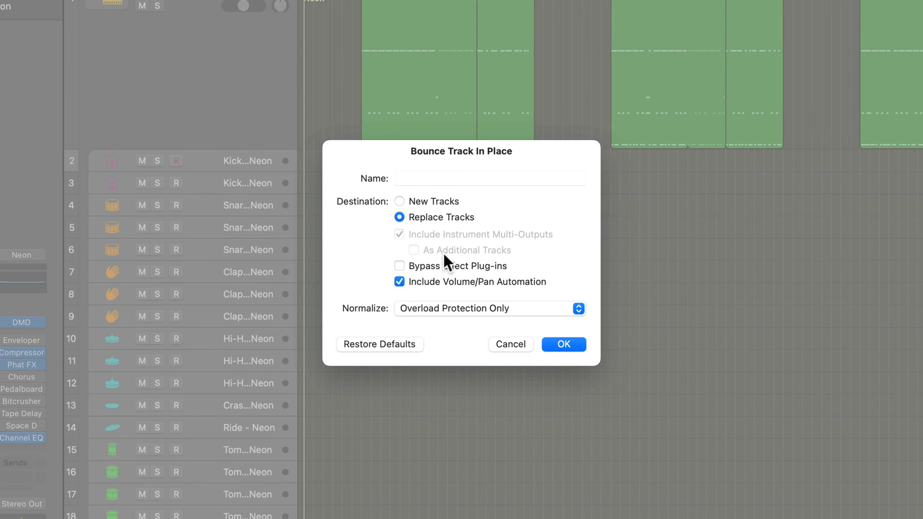
{"action": "mouse_move", "coordinate": [449, 238]}
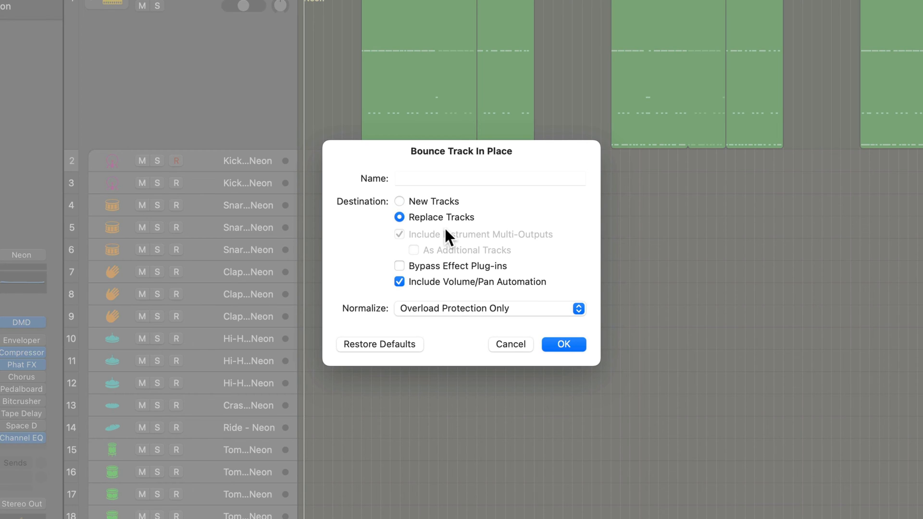
{"action": "left_click", "coordinate": [399, 265]}
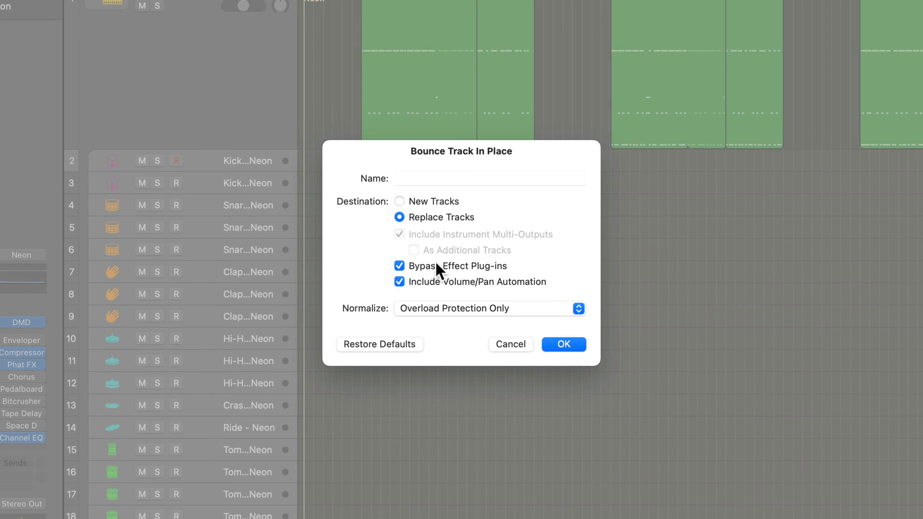
{"action": "left_click", "coordinate": [399, 265]}
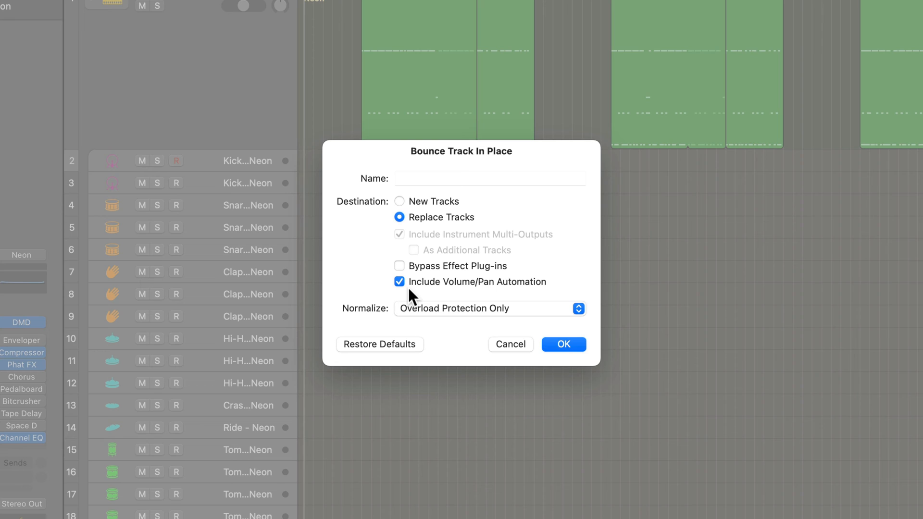
{"action": "mouse_move", "coordinate": [420, 344]}
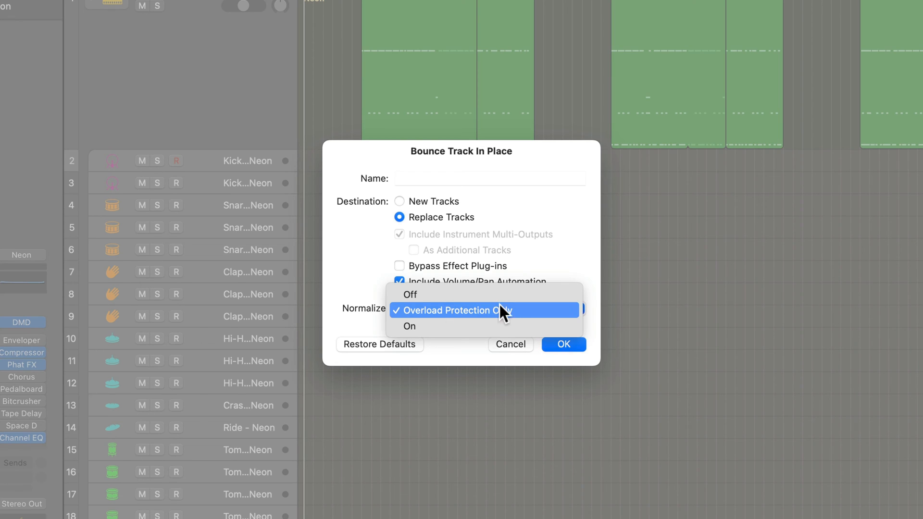
{"action": "mouse_move", "coordinate": [559, 318]}
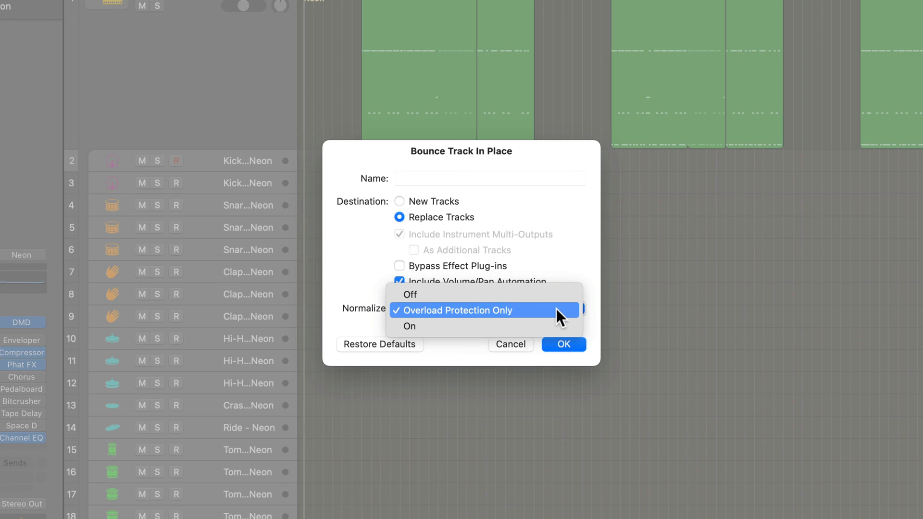
{"action": "mouse_move", "coordinate": [444, 326]}
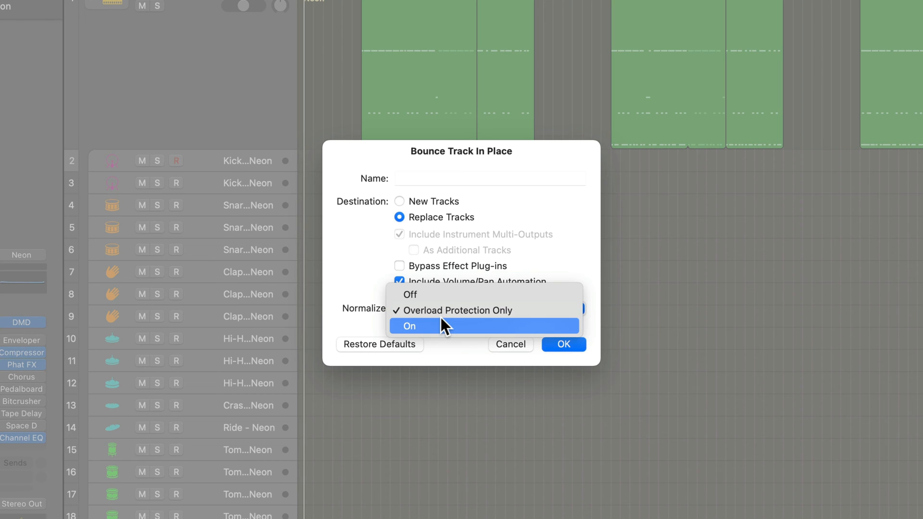
{"action": "left_click", "coordinate": [409, 326]}
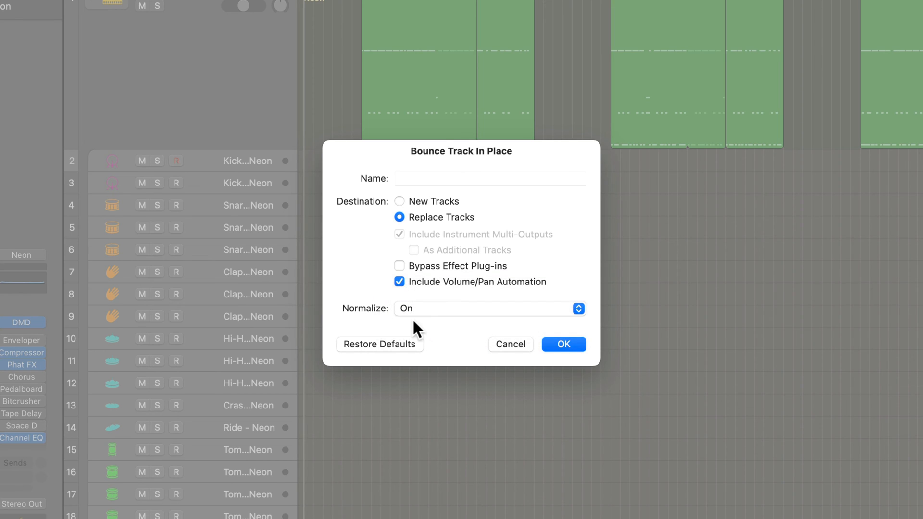
{"action": "mouse_move", "coordinate": [449, 336]}
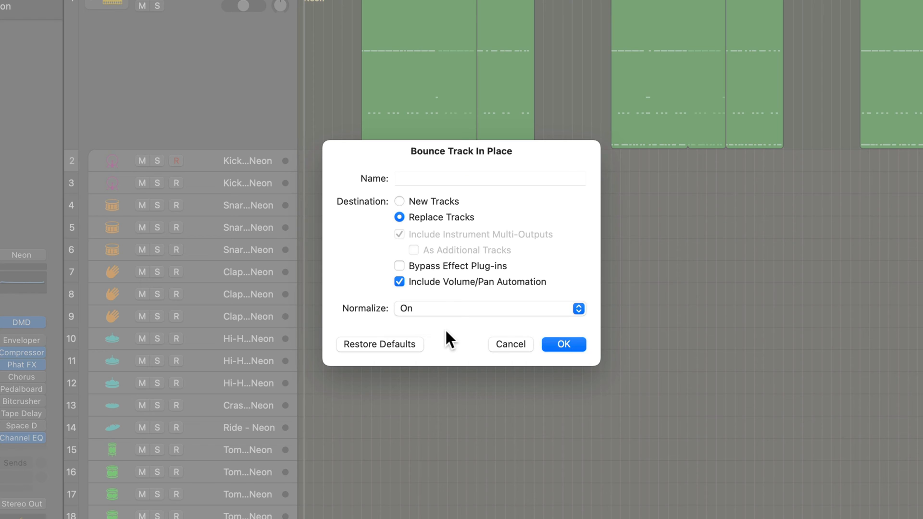
{"action": "mouse_move", "coordinate": [563, 344]}
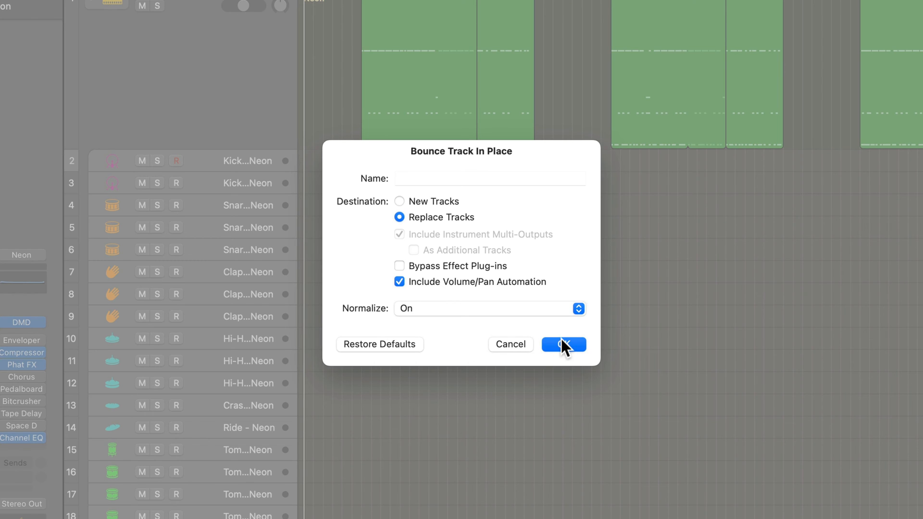
{"action": "left_click", "coordinate": [562, 344]}
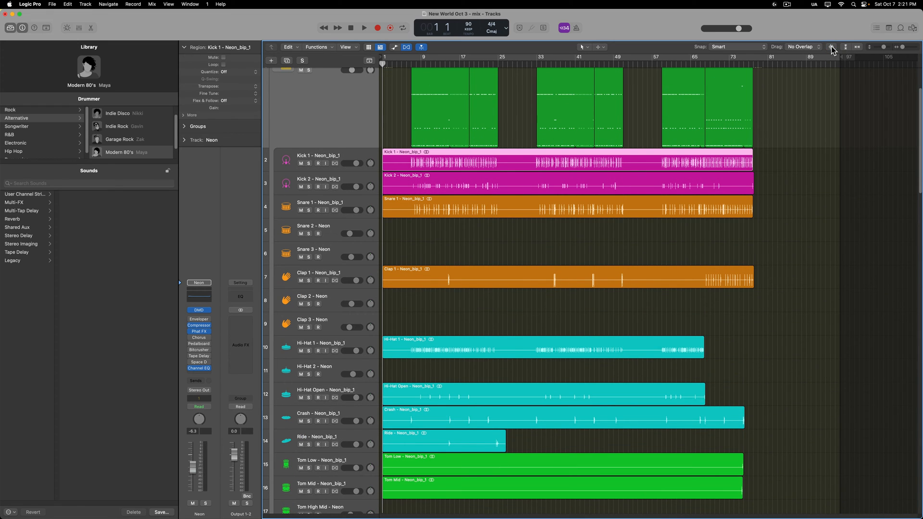
Step: Deselect the bounced regions and review the new Kick, Snare, Clap, Crash, Ride and Shaker audio tracks
{"action": "left_click", "coordinate": [503, 309]}
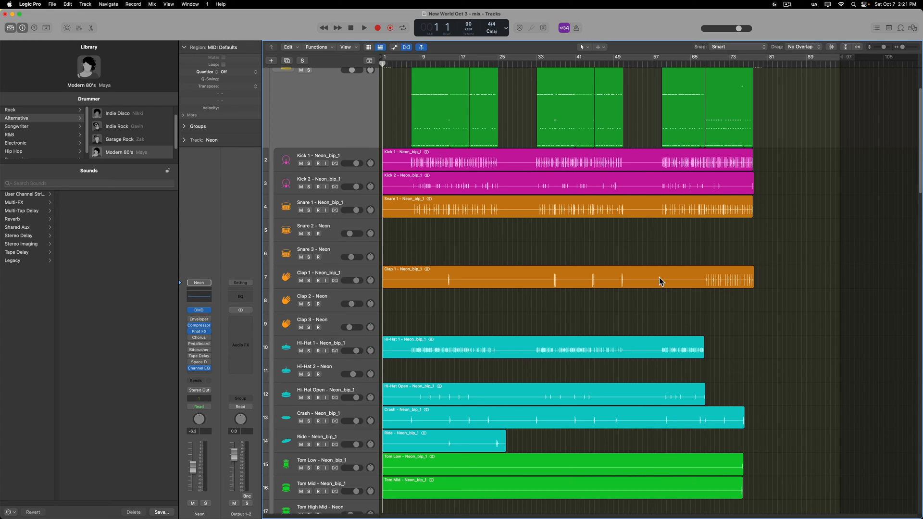
{"action": "scroll", "scroll_direction": "up", "scroll_amount": 3}
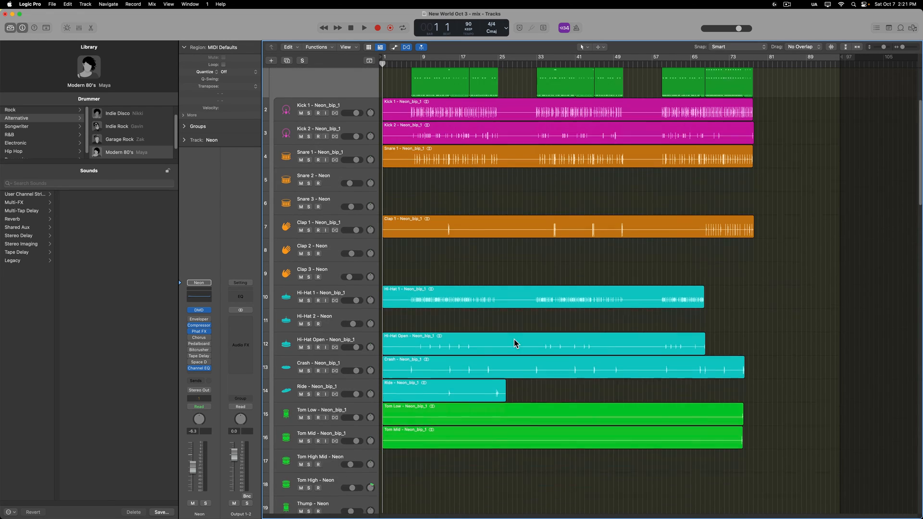
{"action": "scroll", "scroll_direction": "down", "scroll_amount": 3}
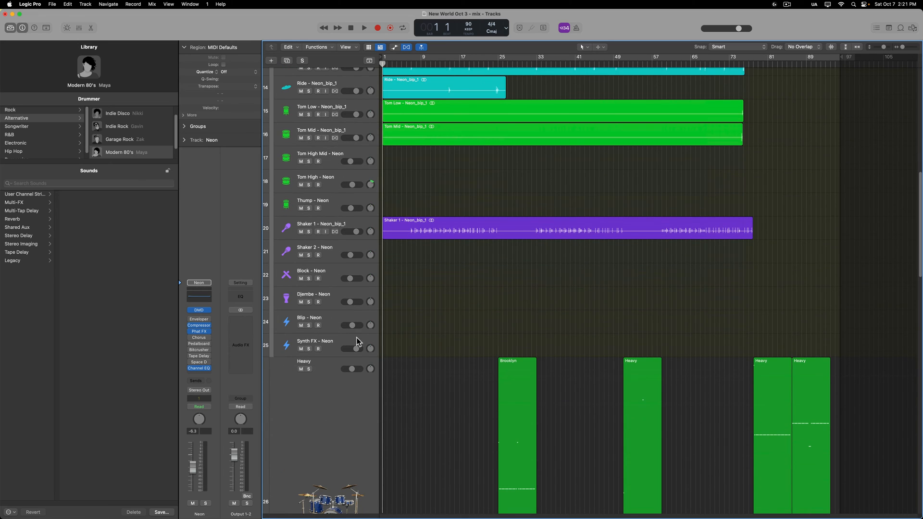
{"action": "scroll", "scroll_direction": "up", "scroll_amount": 3}
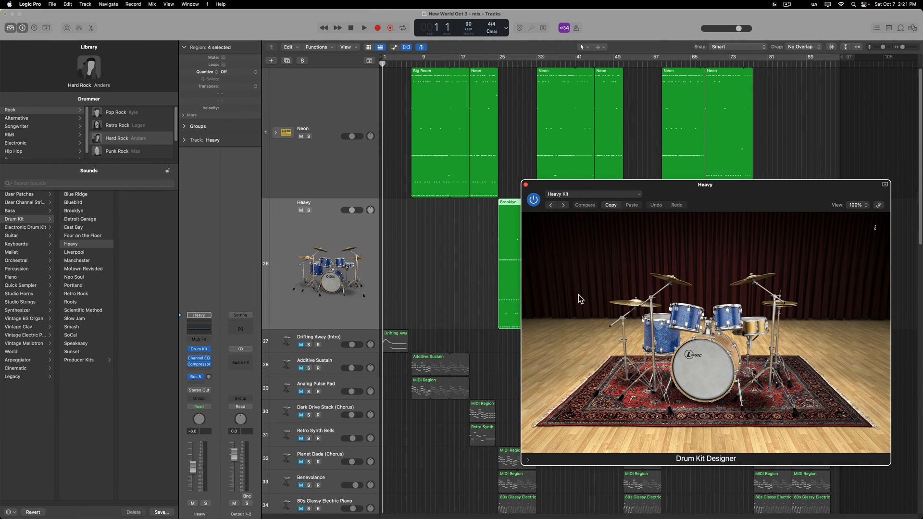
{"action": "mouse_move", "coordinate": [526, 187]}
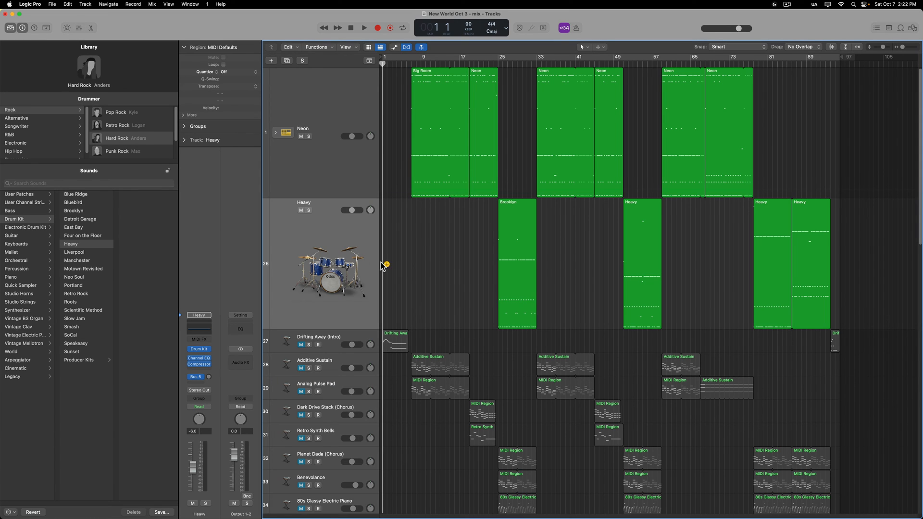
{"action": "mouse_move", "coordinate": [344, 258]}
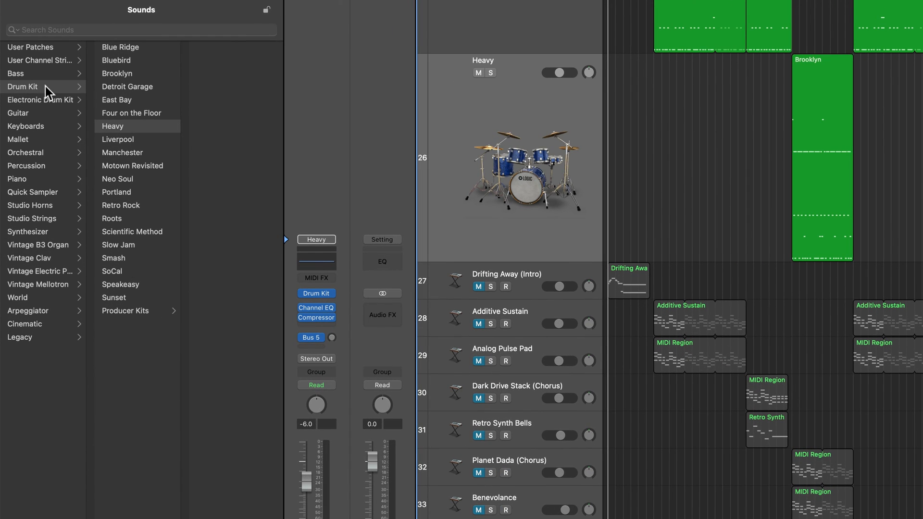
{"action": "mouse_move", "coordinate": [88, 140]}
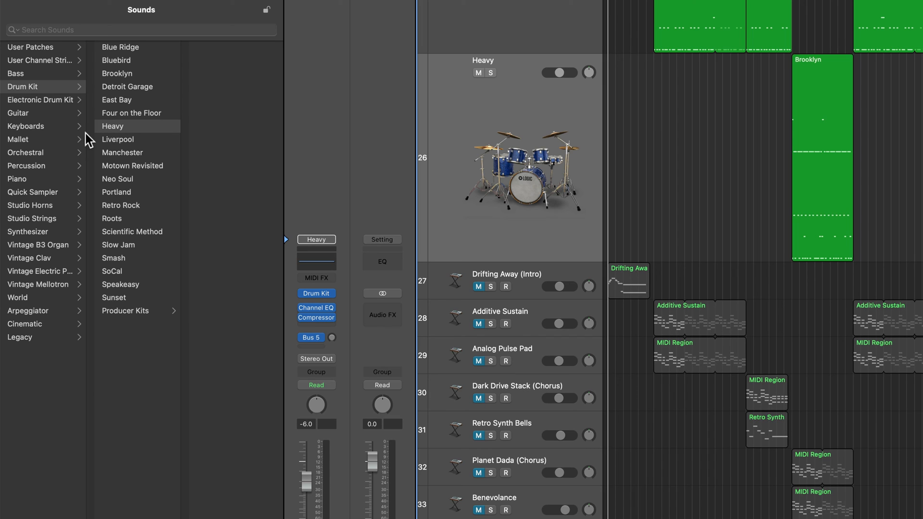
{"action": "mouse_move", "coordinate": [131, 128]}
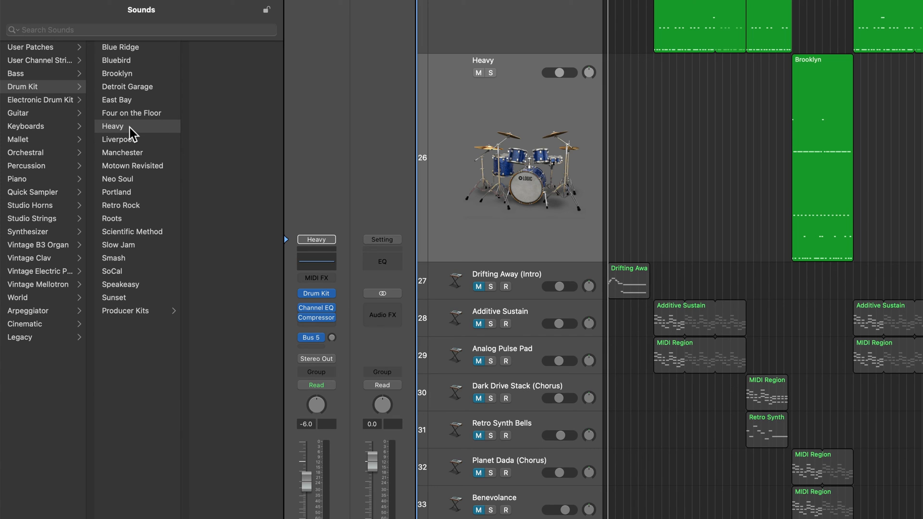
{"action": "mouse_move", "coordinate": [146, 319]}
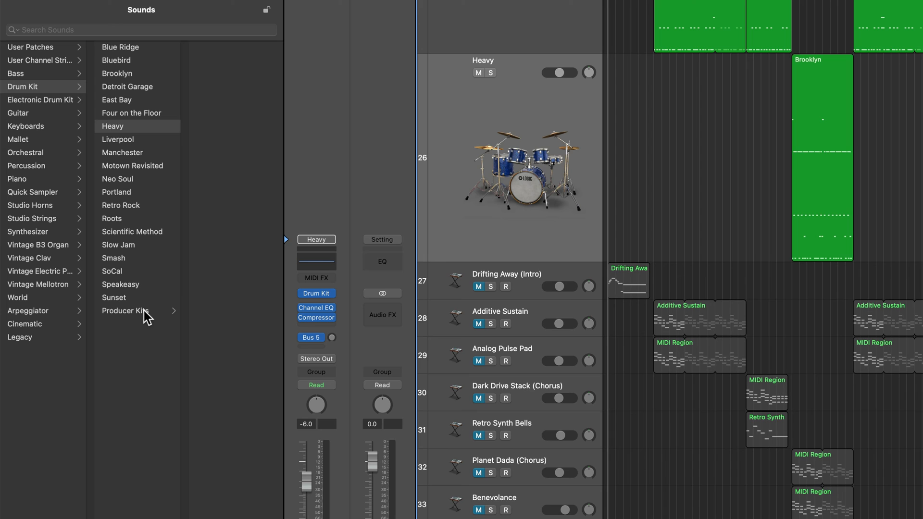
Step: Load the Heavy+ producer kit from the Drum Kit library onto the drum track
{"action": "left_click", "coordinate": [125, 311]}
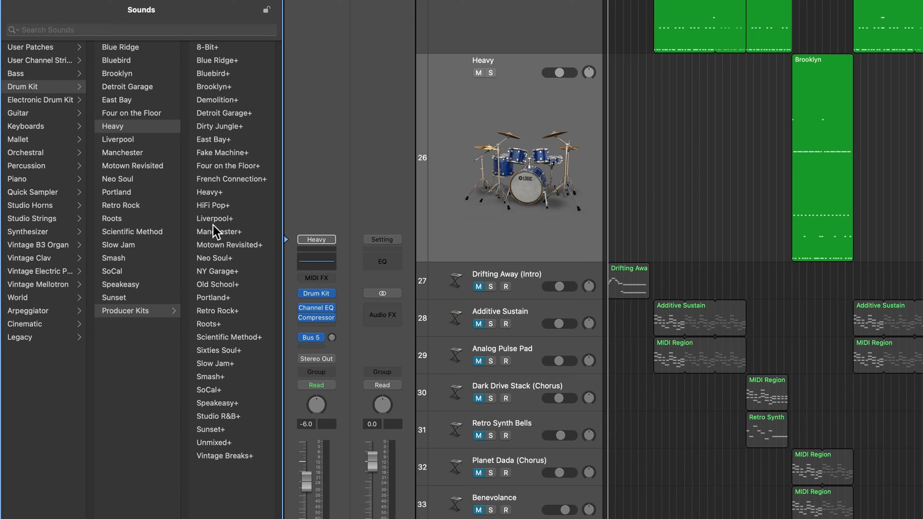
{"action": "mouse_move", "coordinate": [241, 198]}
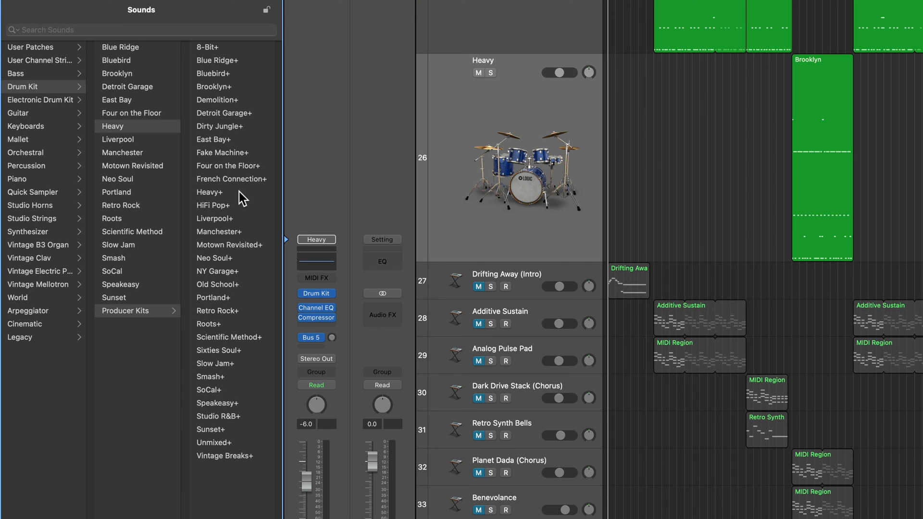
{"action": "mouse_move", "coordinate": [225, 206]}
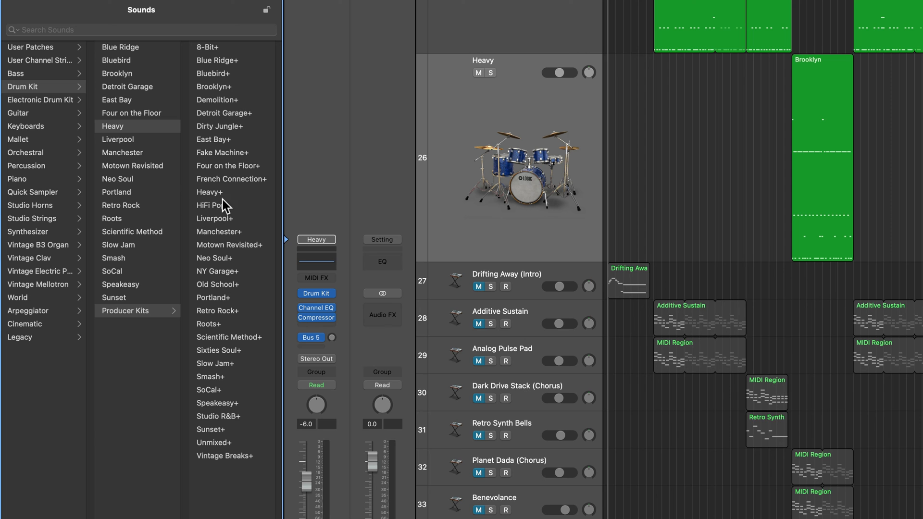
{"action": "left_click", "coordinate": [210, 192]}
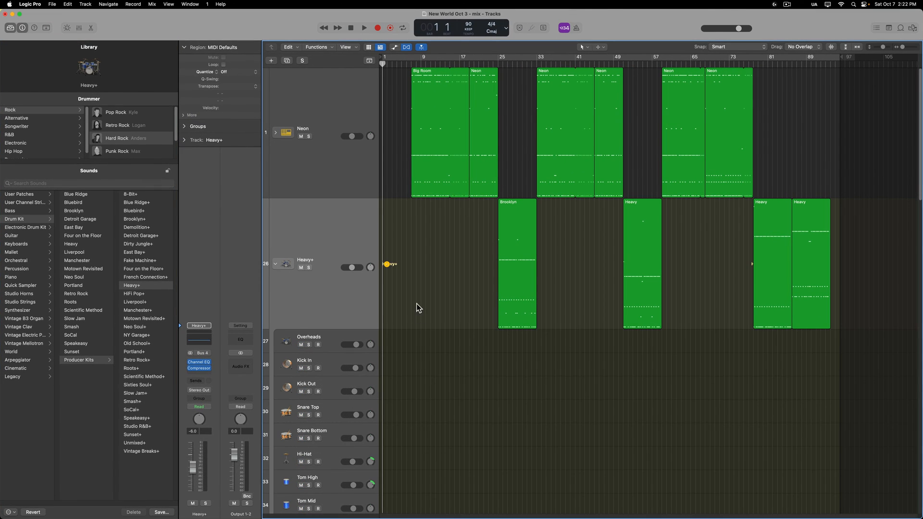
{"action": "scroll", "scroll_direction": "down", "scroll_amount": 3}
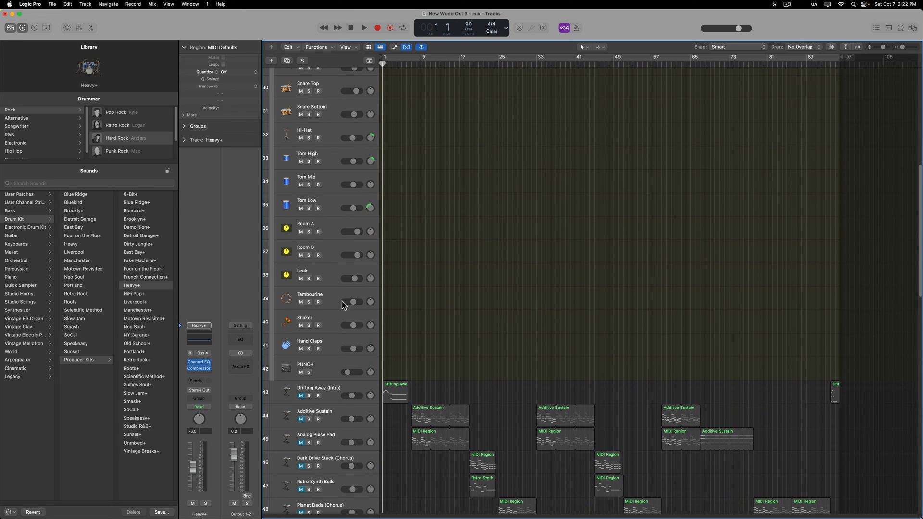
{"action": "scroll", "scroll_direction": "up", "scroll_amount": 3}
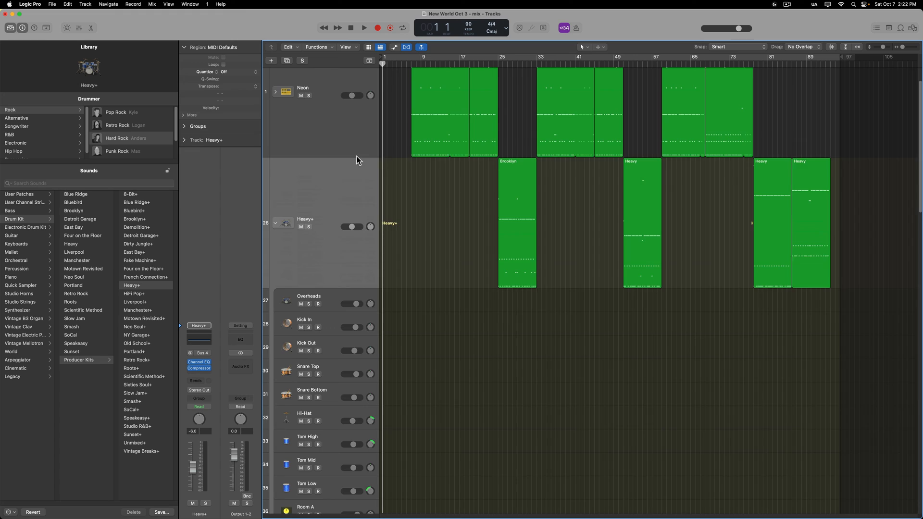
{"action": "scroll", "scroll_direction": "up", "scroll_amount": 3}
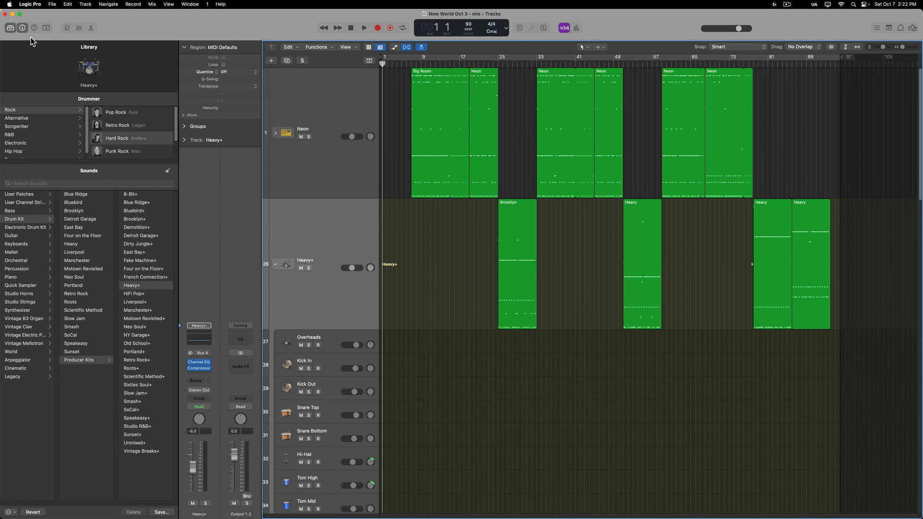
{"action": "scroll", "scroll_direction": "down", "scroll_amount": 3}
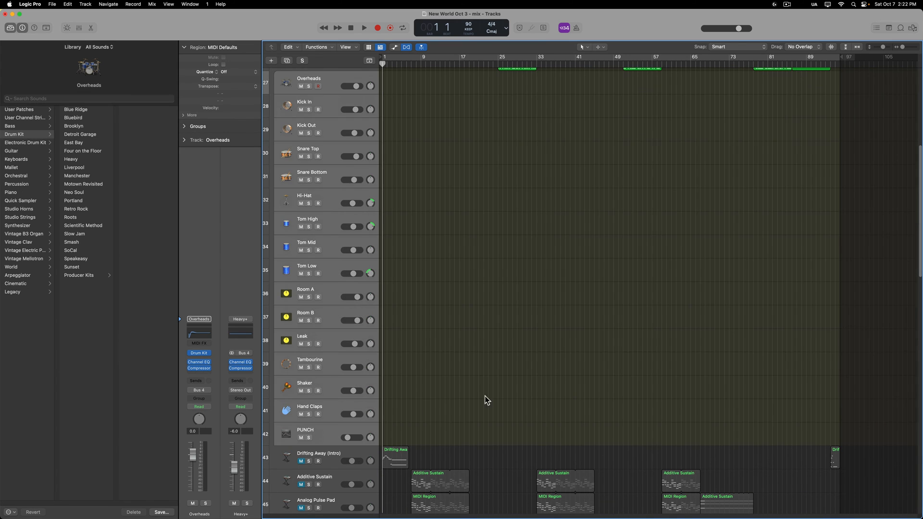
{"action": "scroll", "scroll_direction": "up", "scroll_amount": 3}
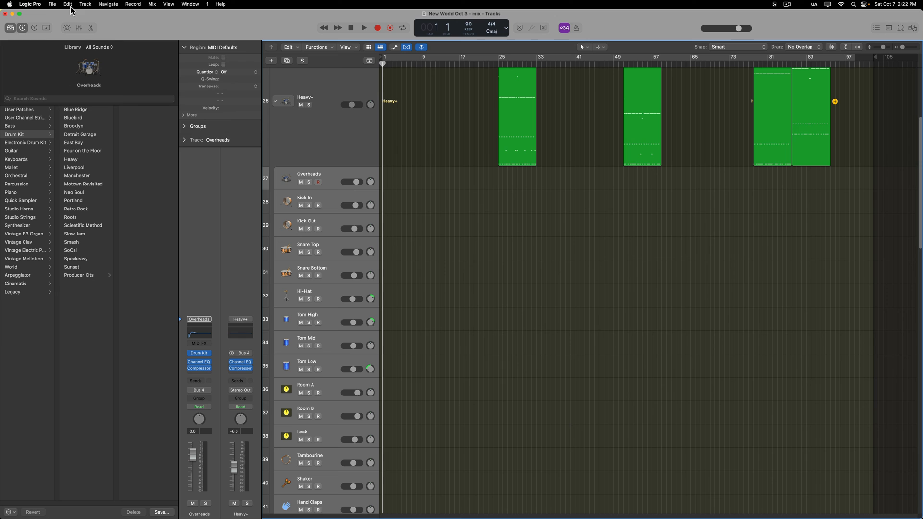
Step: Bounce the Heavy+ kit tracks in place onto new tracks with instrument multi-outputs included
{"action": "left_click", "coordinate": [52, 4]}
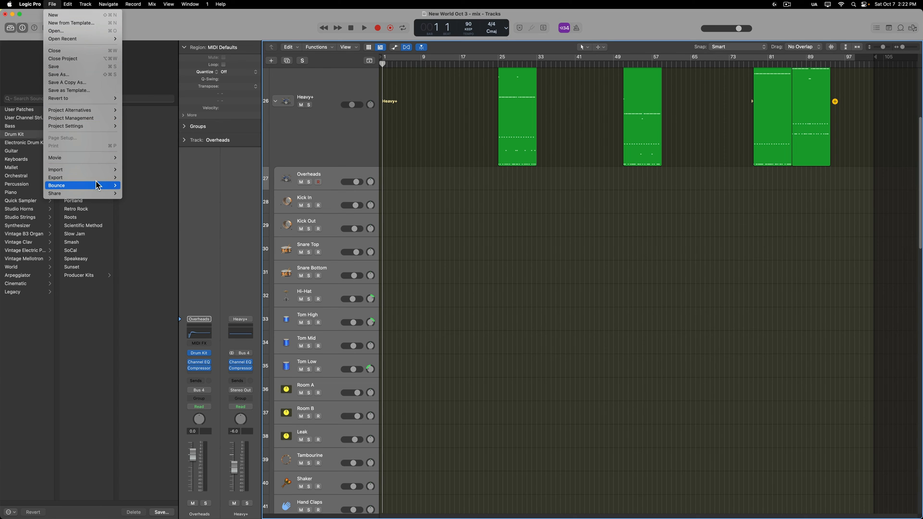
{"action": "left_click", "coordinate": [57, 186]}
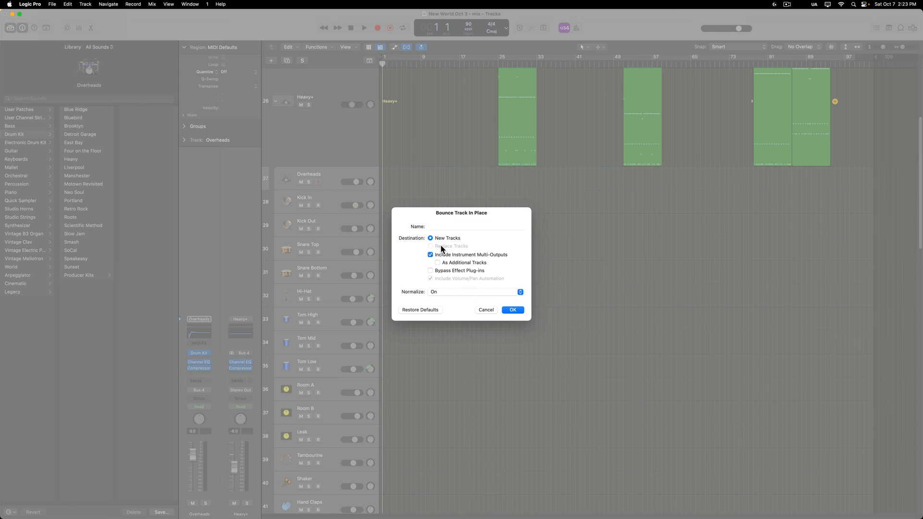
{"action": "mouse_move", "coordinate": [454, 277]}
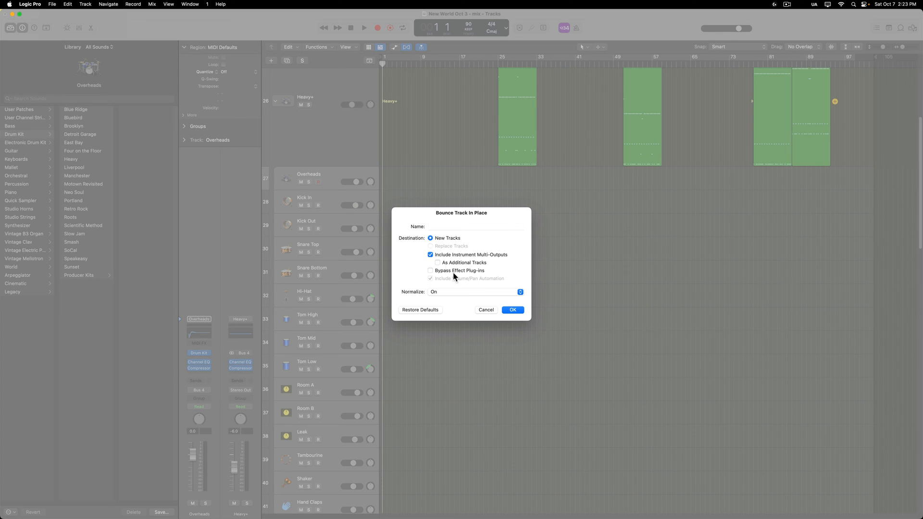
{"action": "mouse_move", "coordinate": [447, 246]}
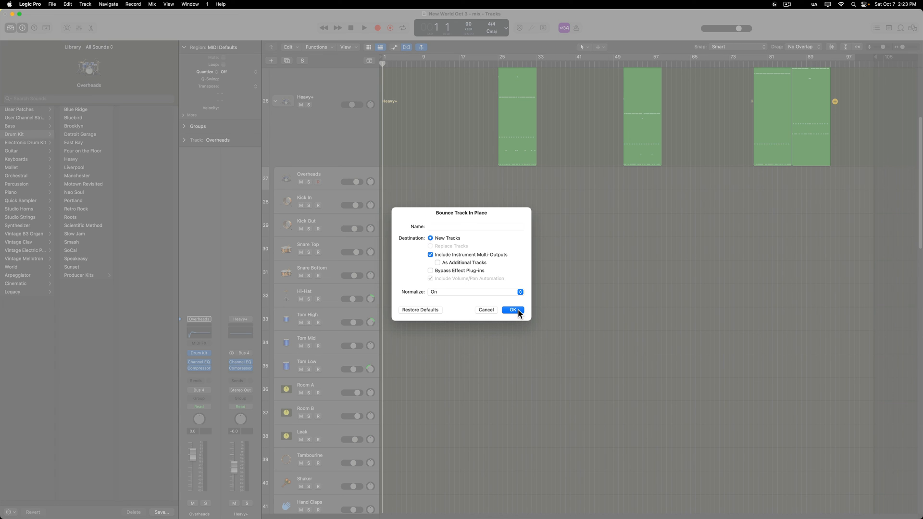
{"action": "left_click", "coordinate": [511, 309]}
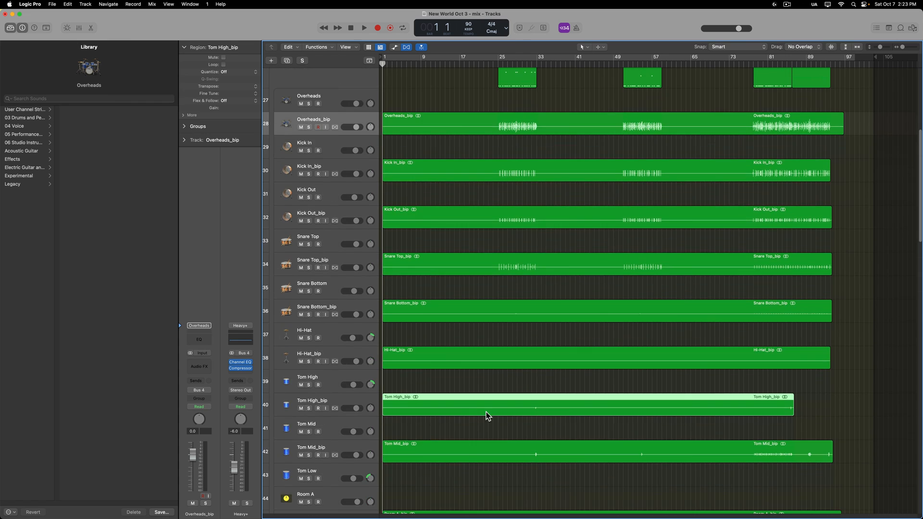
Step: Inspect the new _bip audio tracks, selecting the Hand Claps and Shaker tracks along the way
{"action": "scroll", "scroll_direction": "down", "scroll_amount": 3}
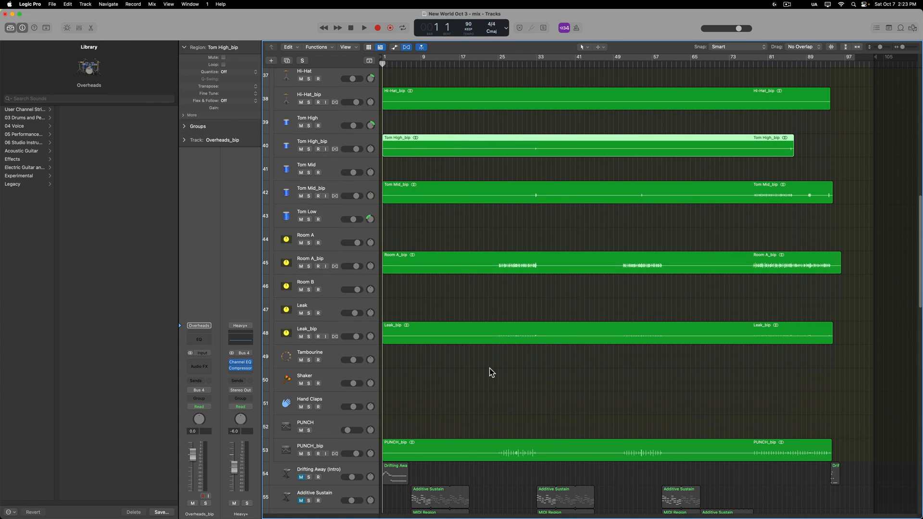
{"action": "mouse_move", "coordinate": [339, 358]}
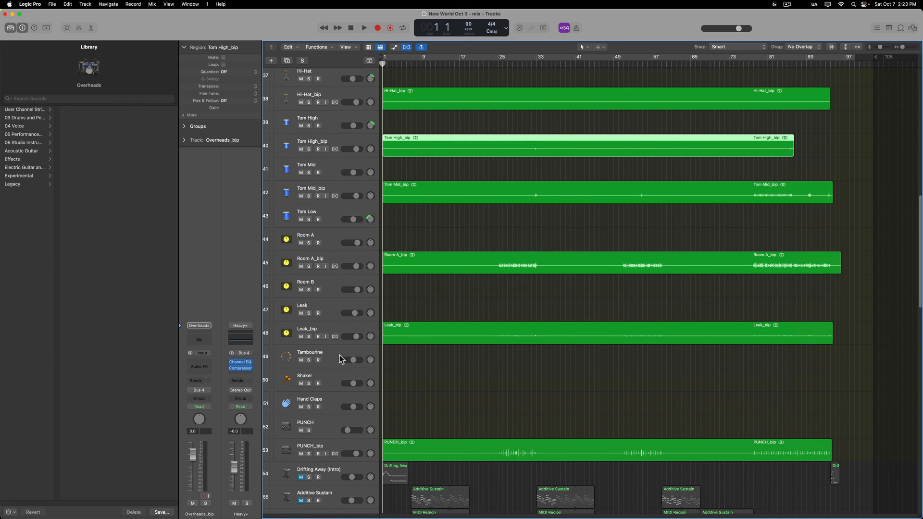
{"action": "left_click", "coordinate": [308, 399]}
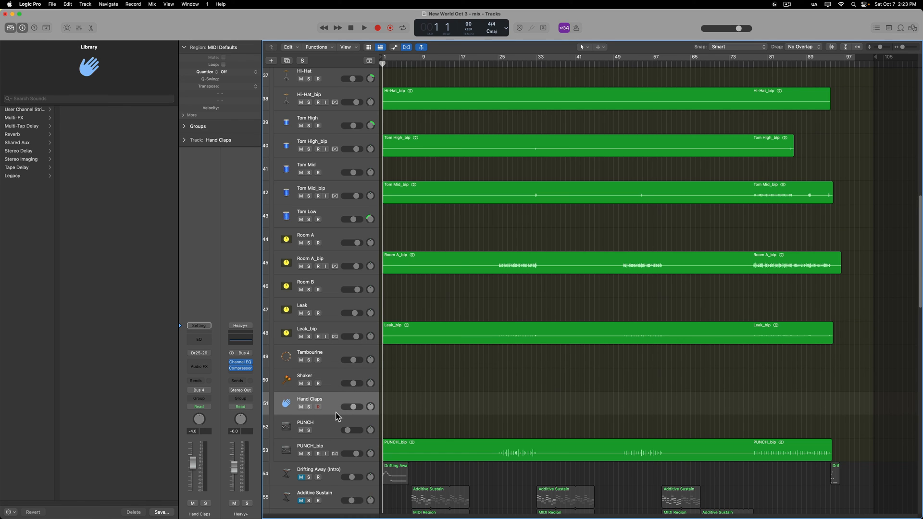
{"action": "left_click", "coordinate": [305, 379]}
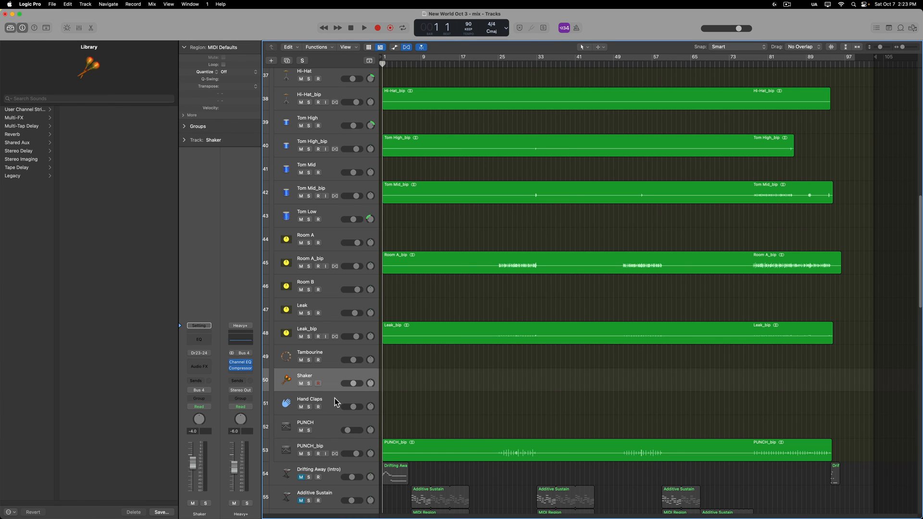
{"action": "left_click", "coordinate": [310, 403]}
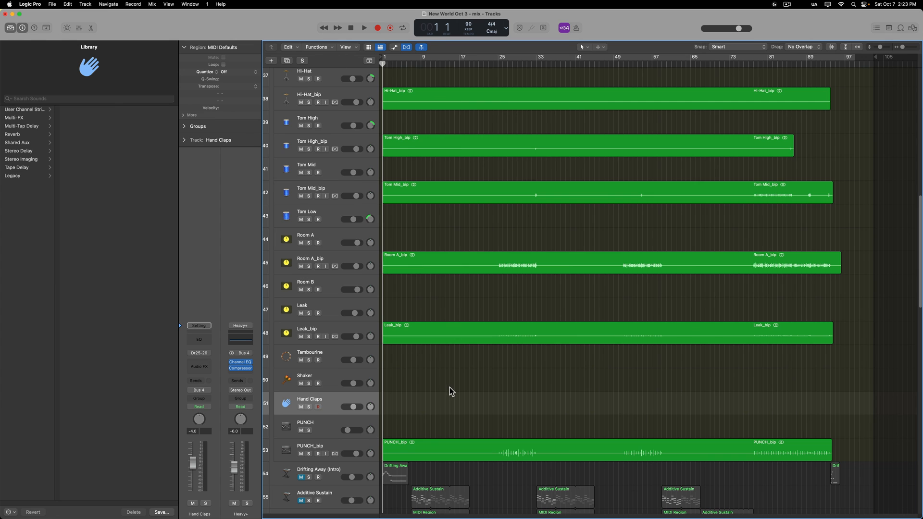
{"action": "scroll", "scroll_direction": "up", "scroll_amount": 3}
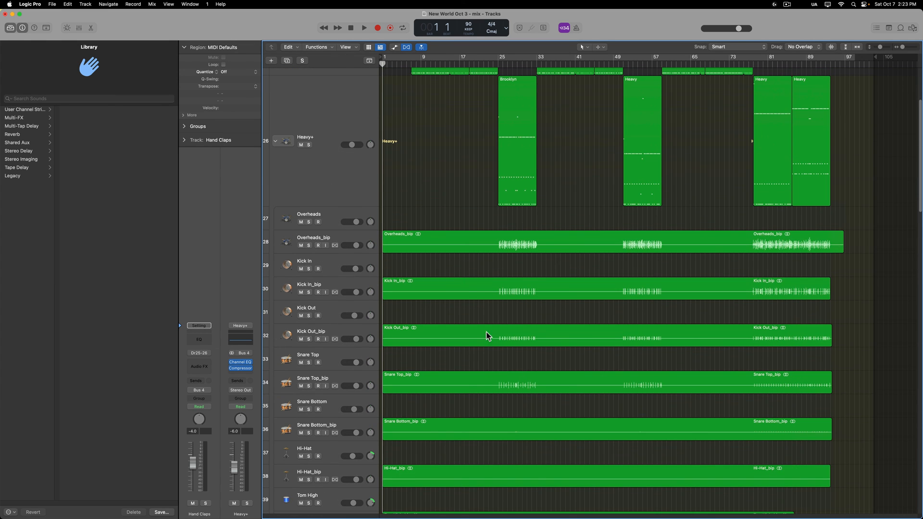
{"action": "mouse_move", "coordinate": [487, 395]}
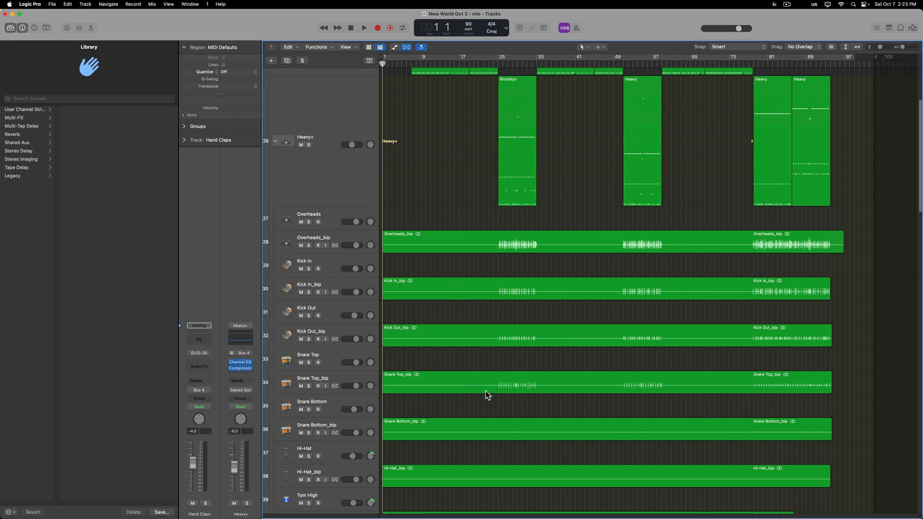
{"action": "mouse_move", "coordinate": [461, 178]}
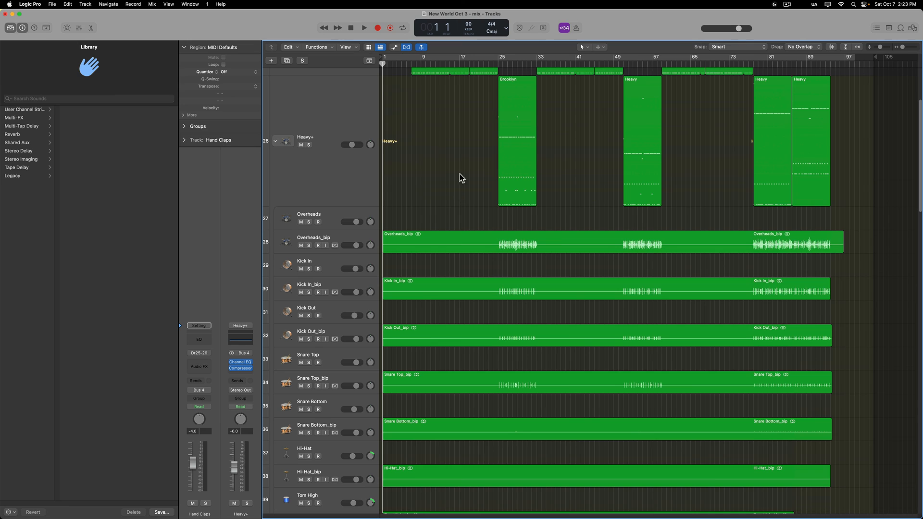
{"action": "mouse_move", "coordinate": [848, 146]}
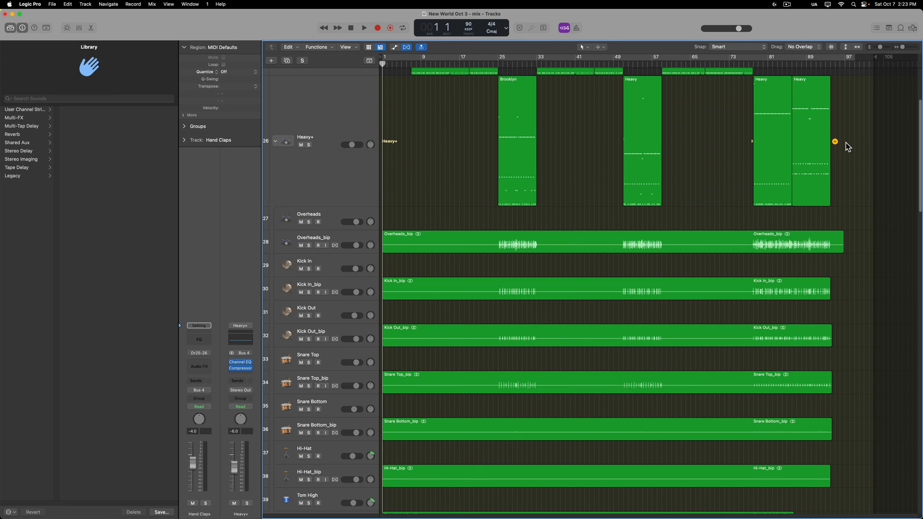
{"action": "mouse_move", "coordinate": [455, 148]}
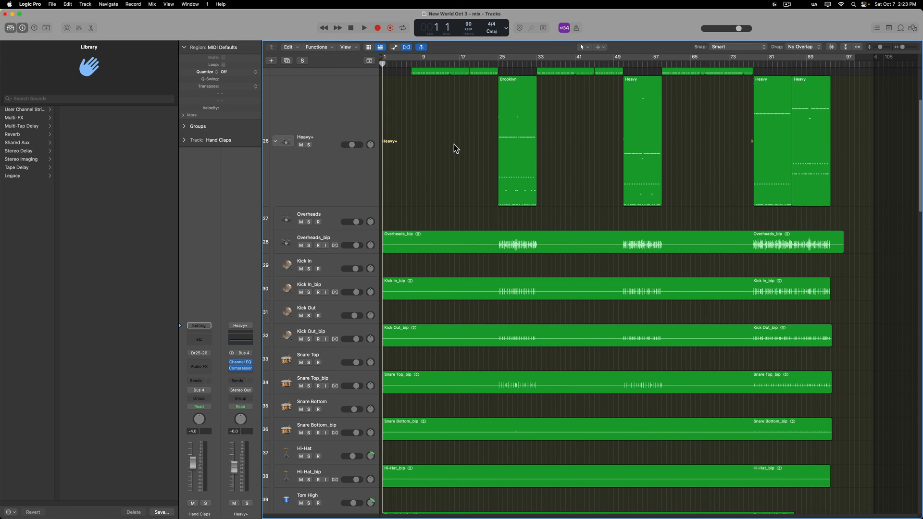
{"action": "mouse_move", "coordinate": [383, 149]}
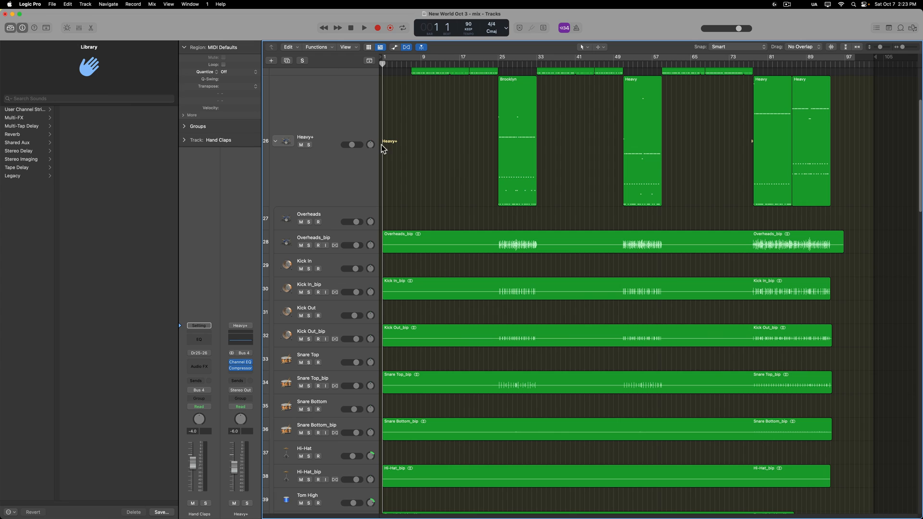
{"action": "mouse_move", "coordinate": [305, 146]}
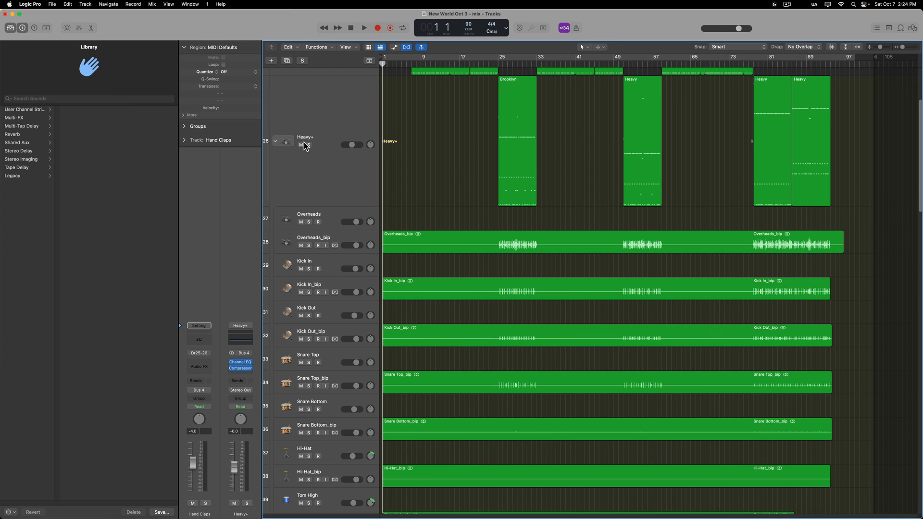